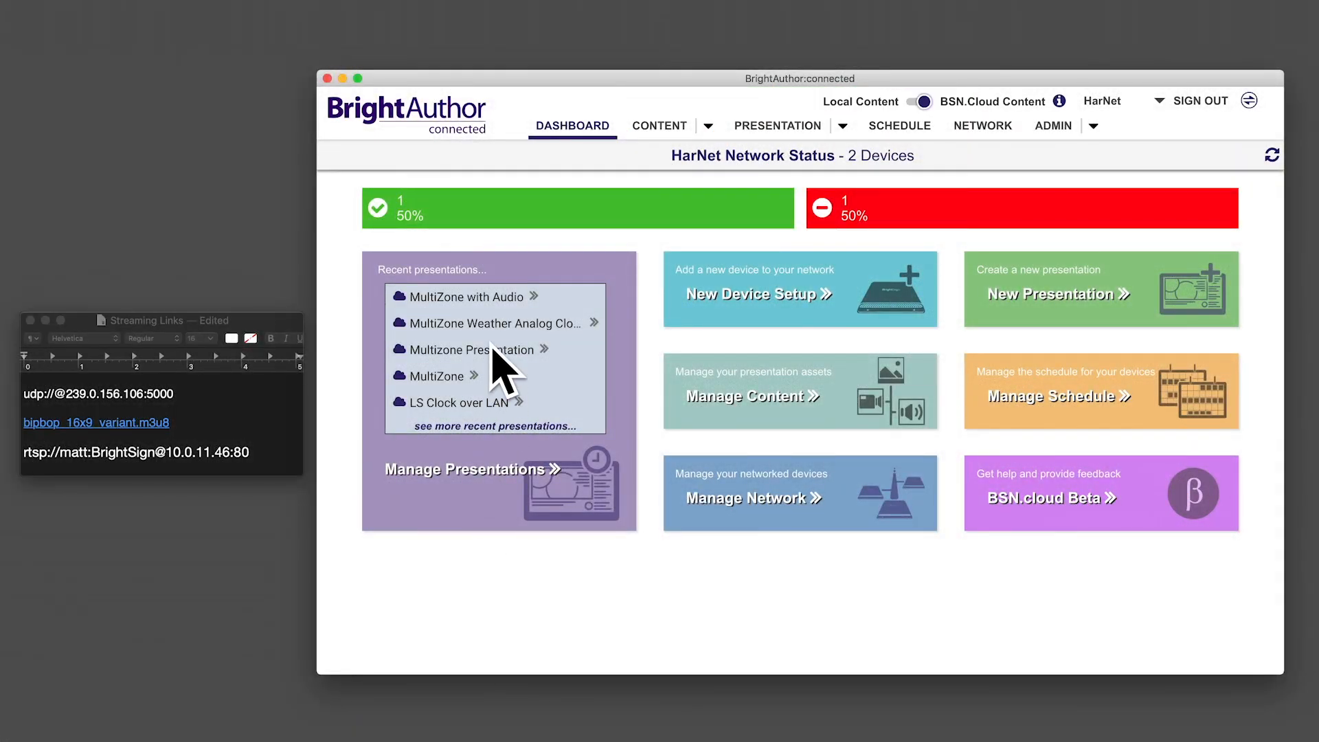
# - Open the 'MultiZone with Audio' presentation from the Recent presentations list
pyautogui.click(468, 296)
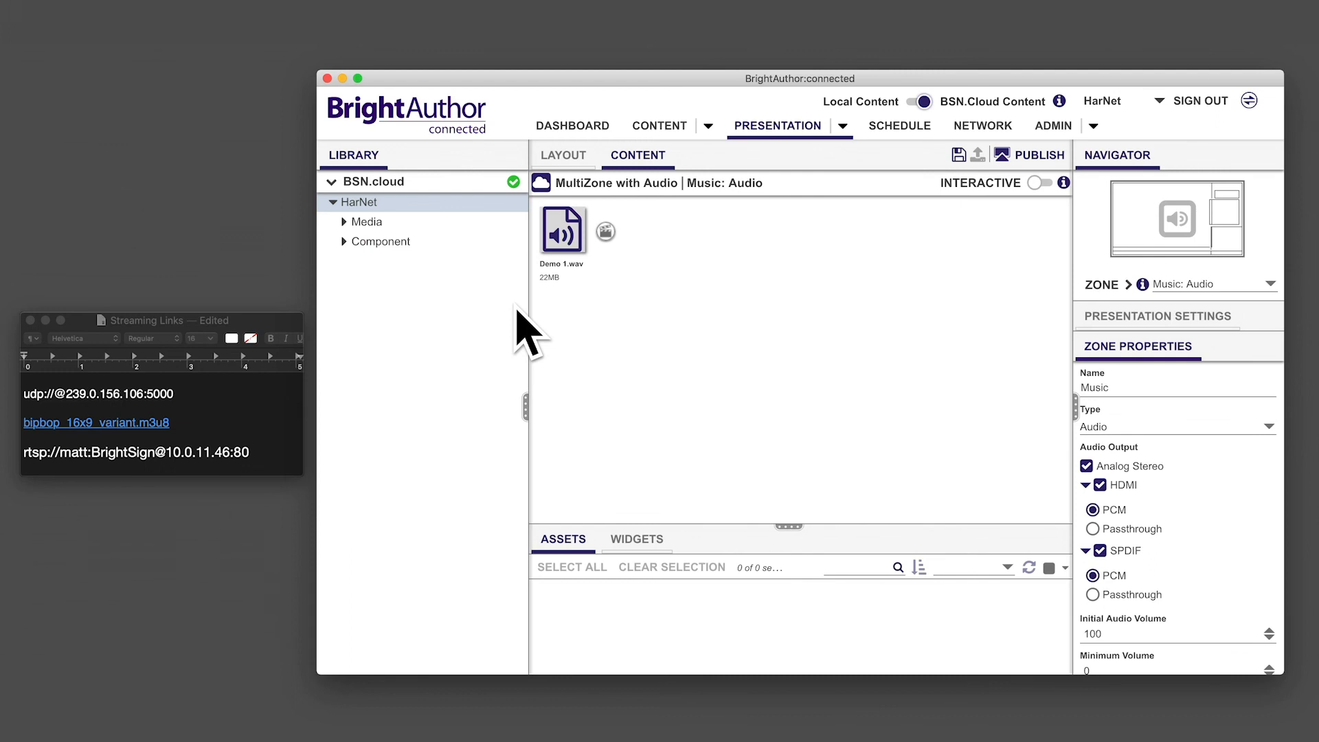
# - Save a copy of the presentation named 'MultiZone Streaming'
pyautogui.click(957, 155)
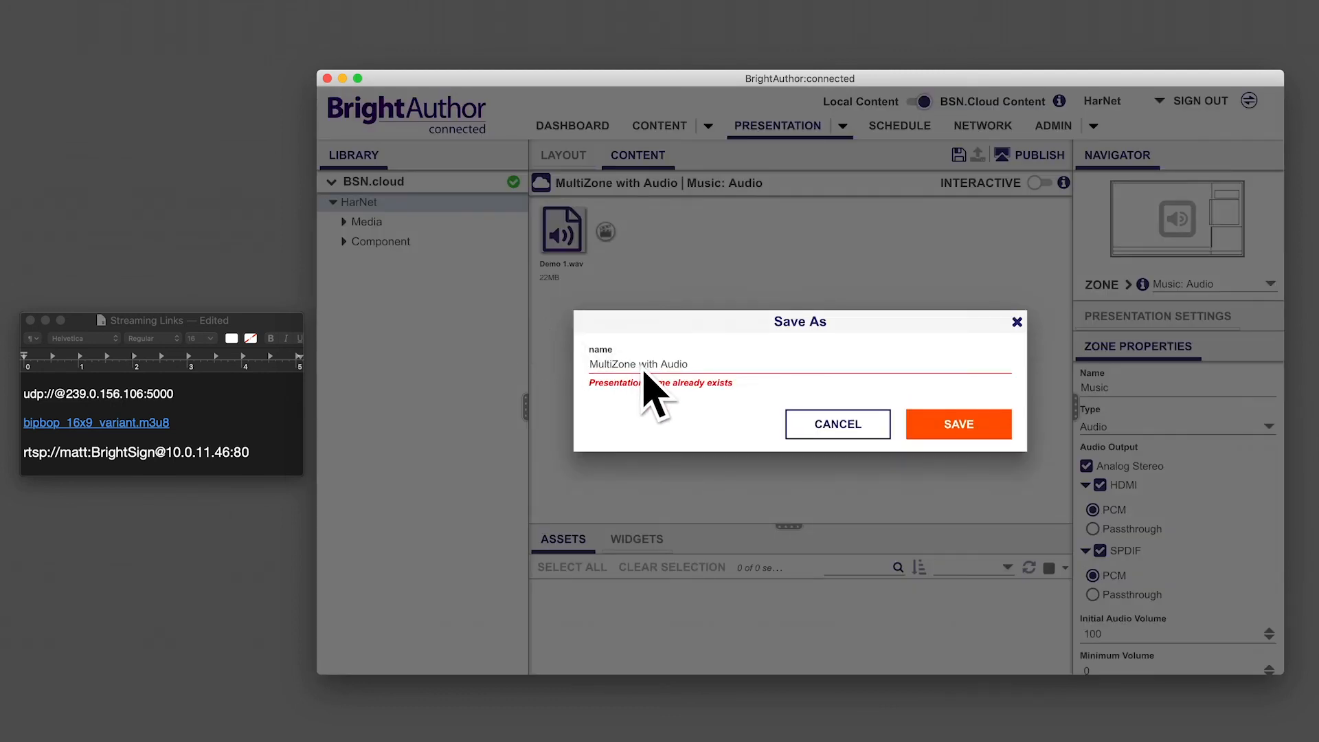
pyautogui.write('MultiZone Streaming')
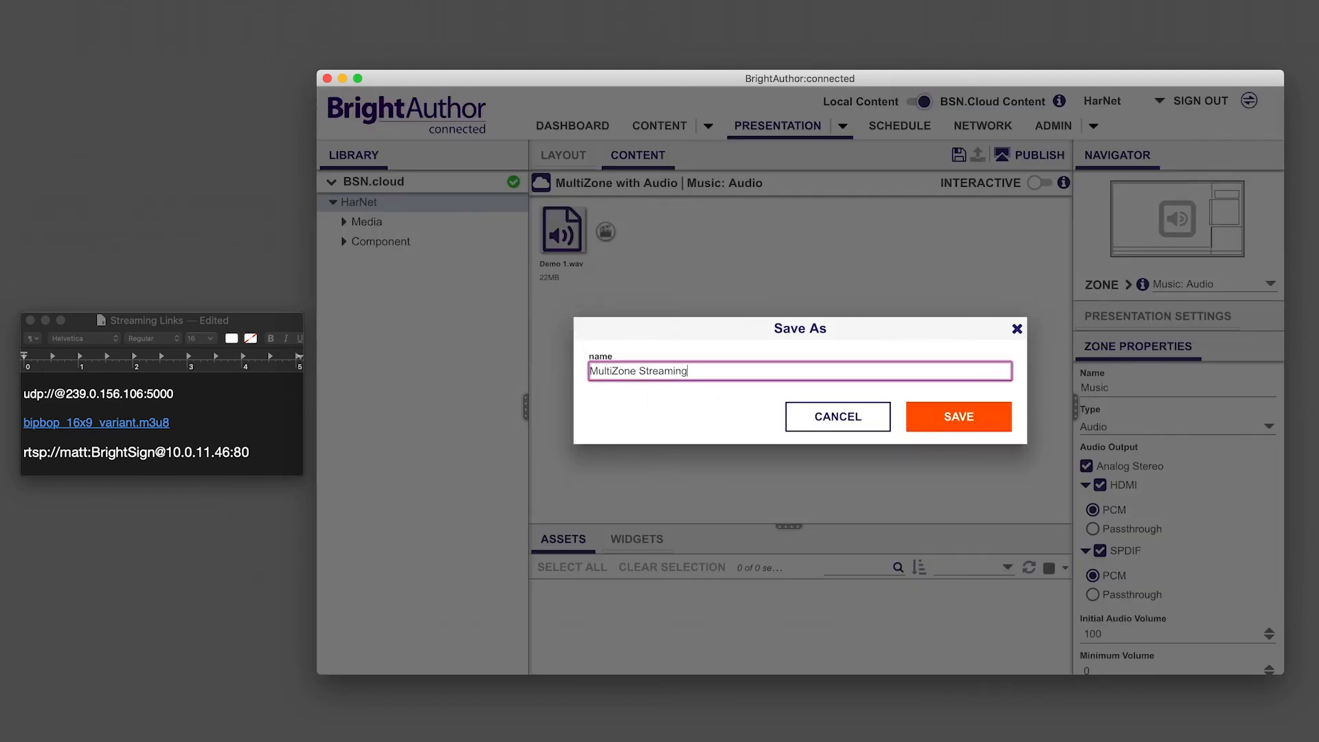
pyautogui.click(957, 417)
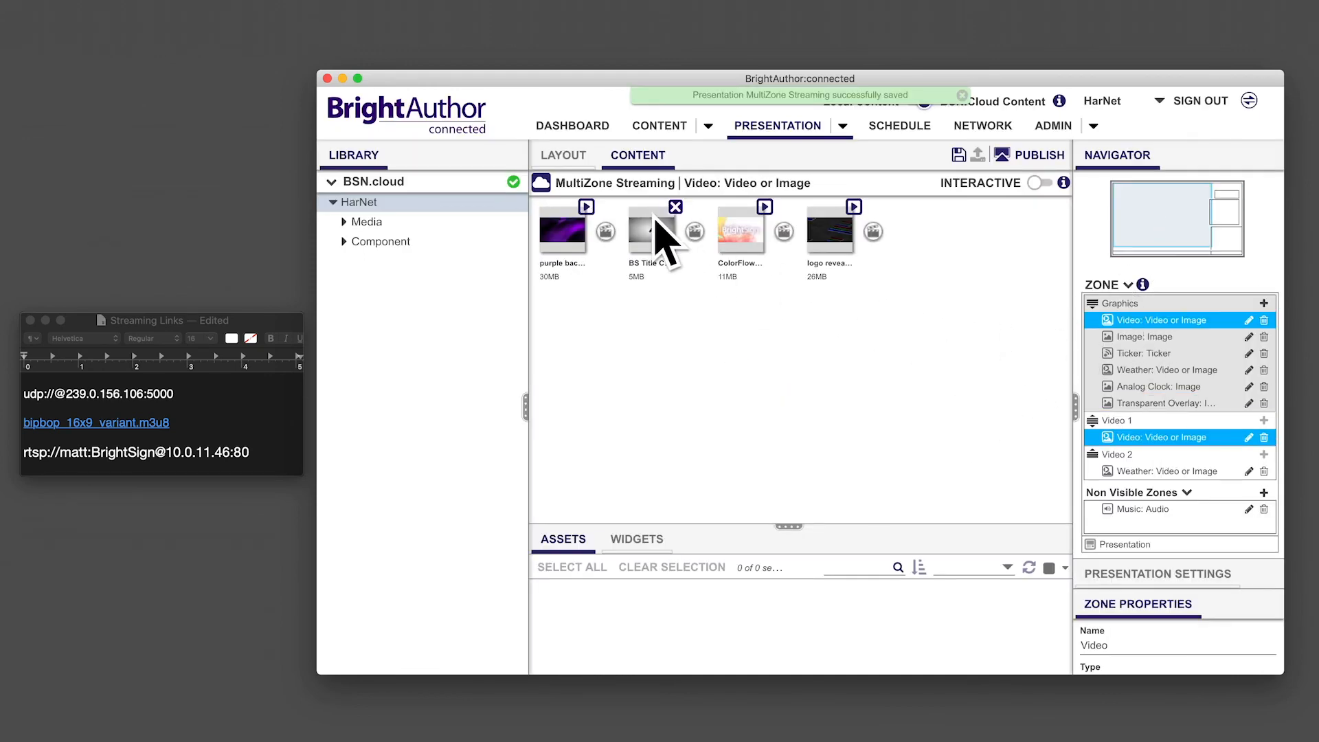
# - Place a Stream widget at the head of the Video zone playlist from the Widgets list
pyautogui.click(636, 538)
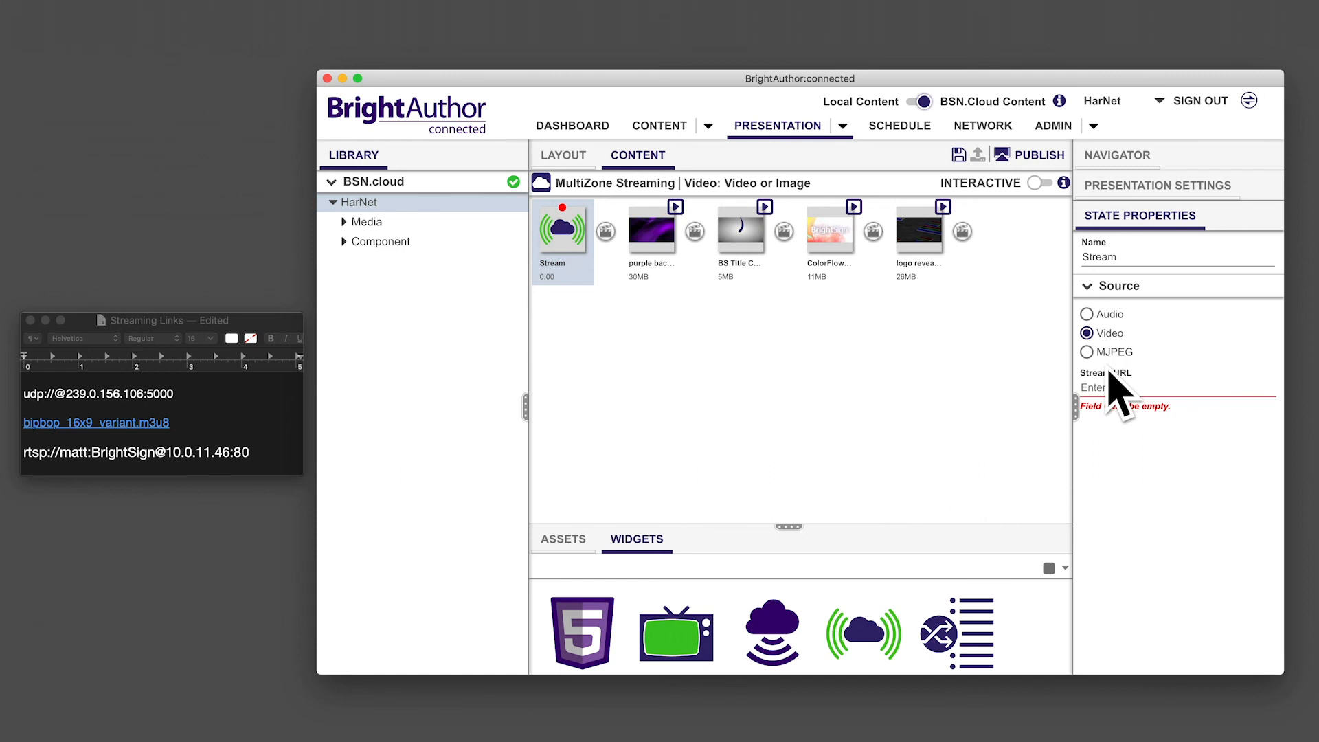
# - Set the Stream source to Video with the bipbop_16x9_variant.m3u8 stream URL
pyautogui.click(1088, 333)
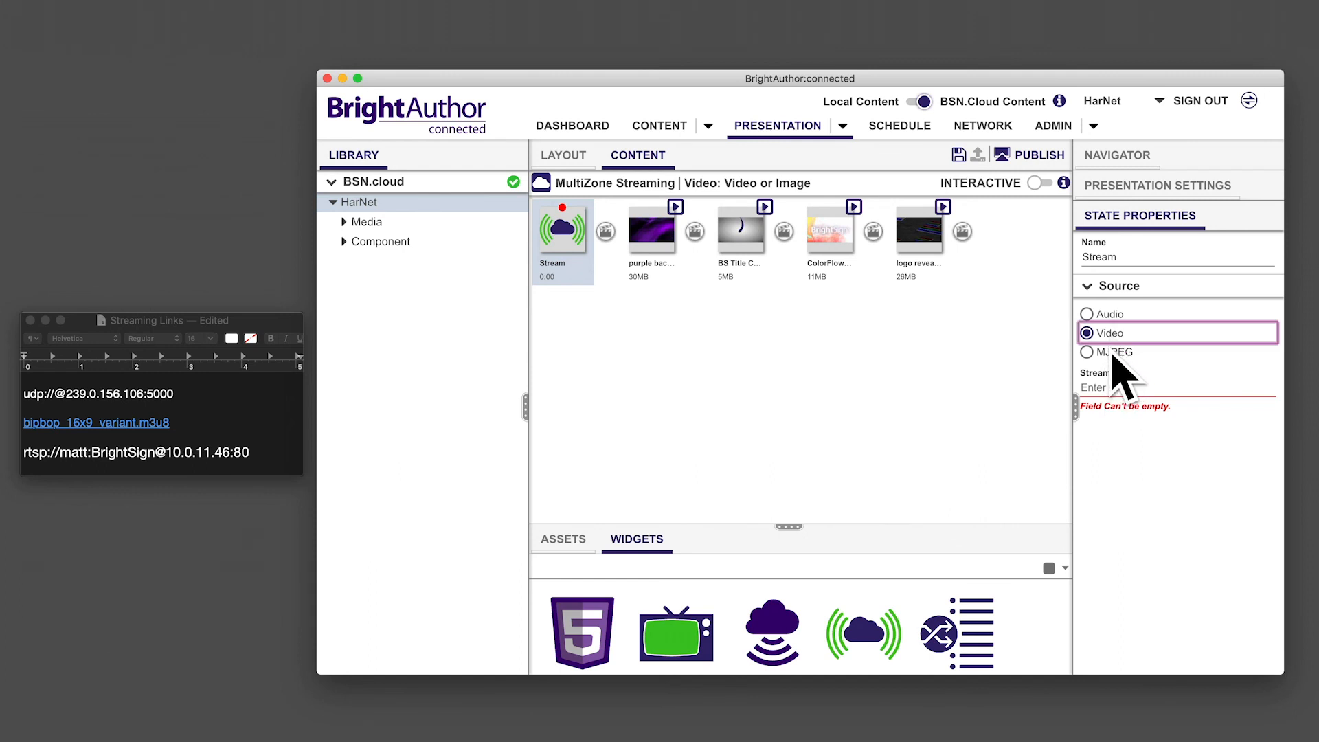
pyautogui.moveTo(574, 531)
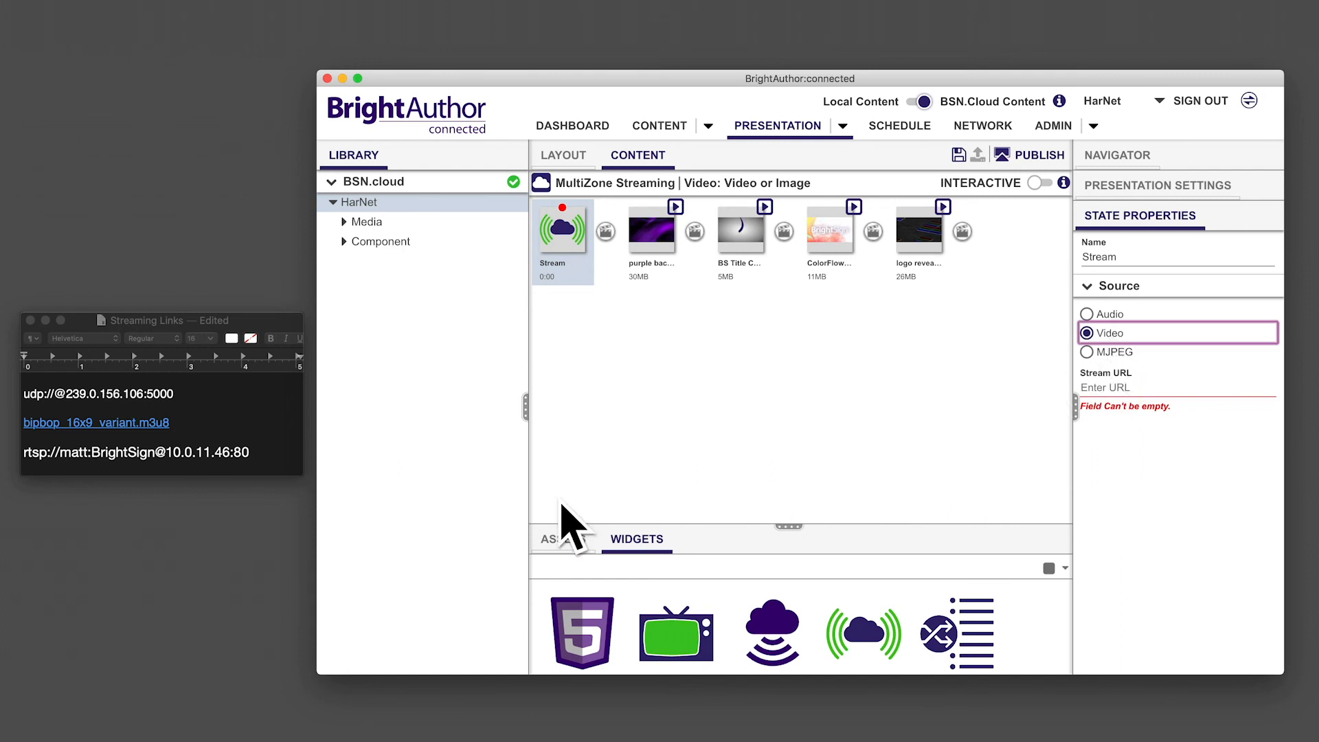
pyautogui.moveTo(572, 261)
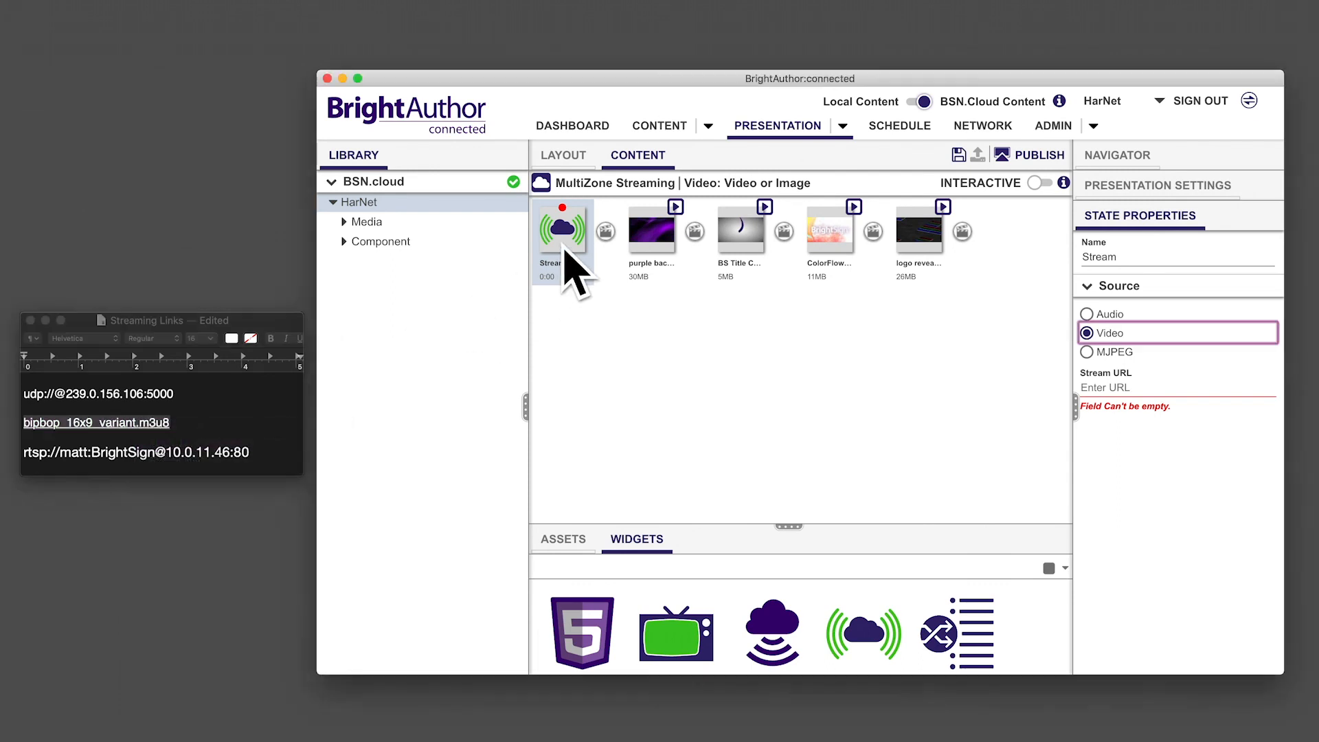
pyautogui.write('/bipbop_16x9/bipbop_16x9_variant.m3u8')
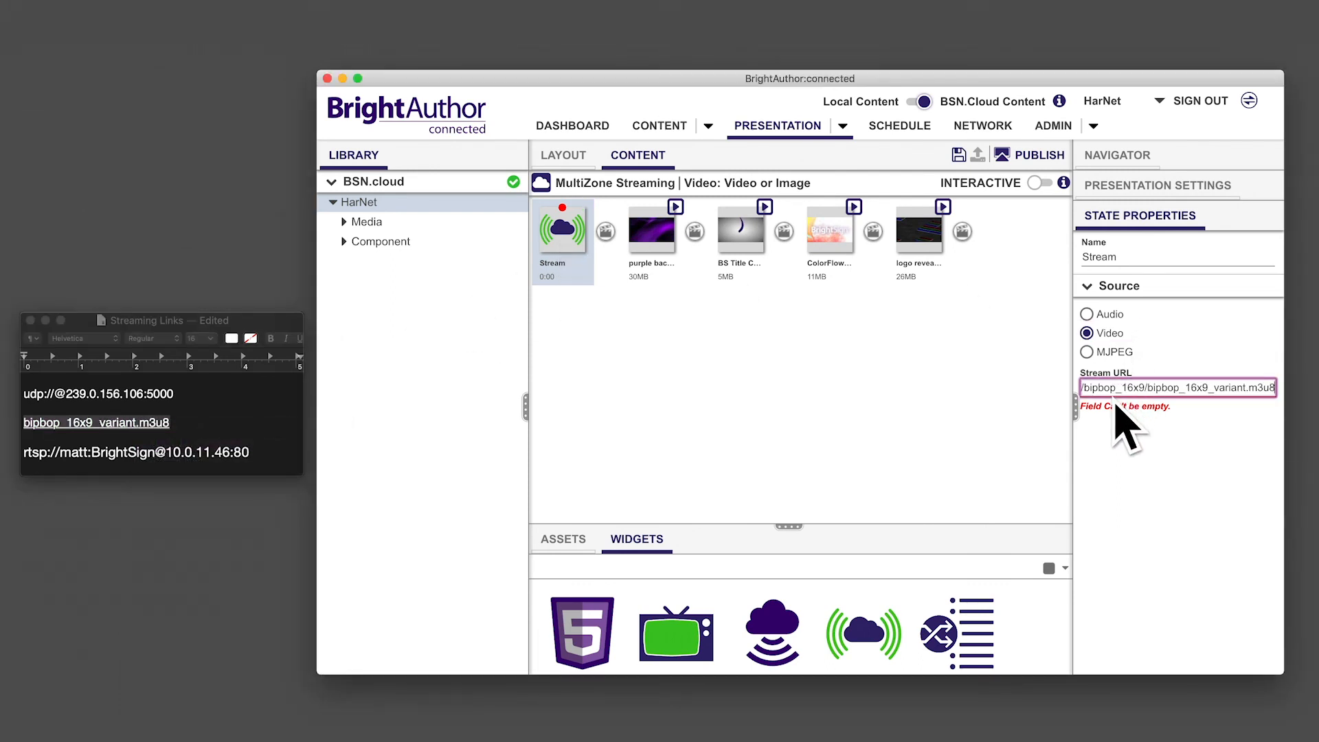
# - Give the first stream a 10-second time on screen, then copy the rtsp link for the next stream
pyautogui.click(604, 230)
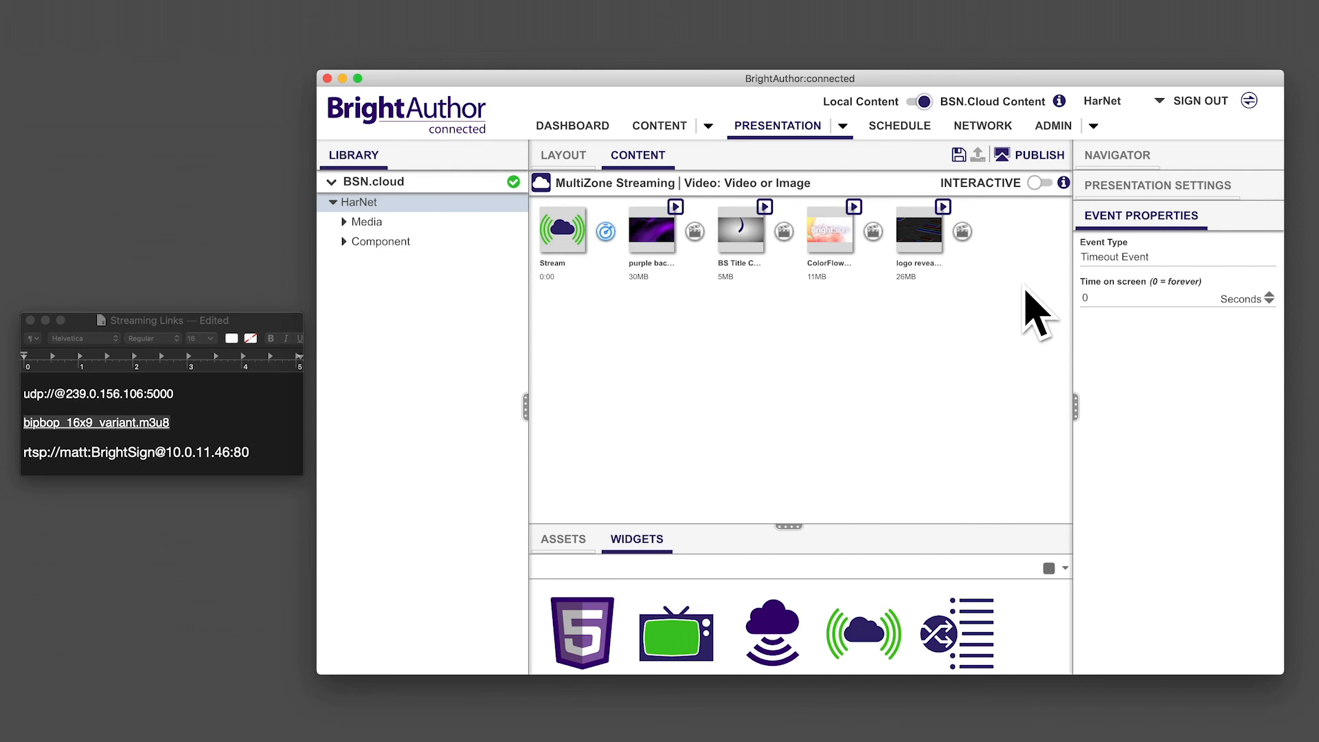
pyautogui.write('10')
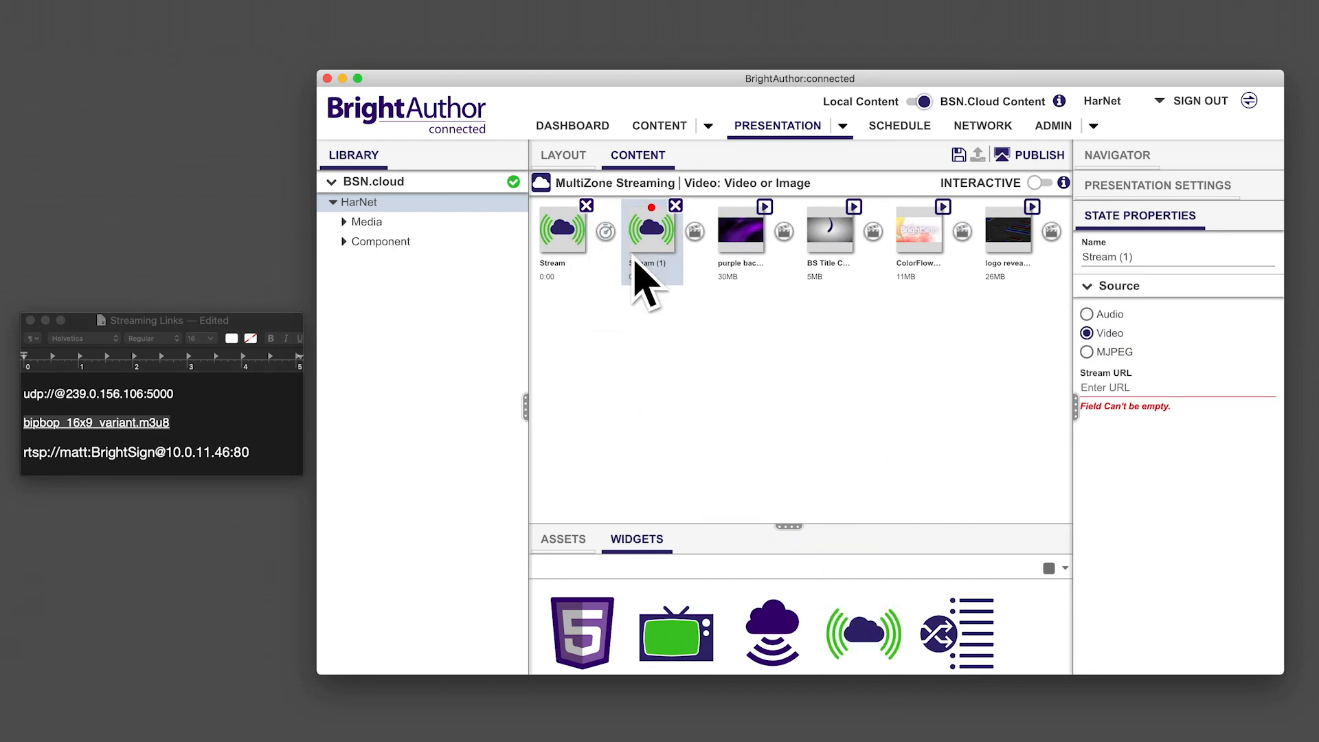
pyautogui.rightClick(137, 452)
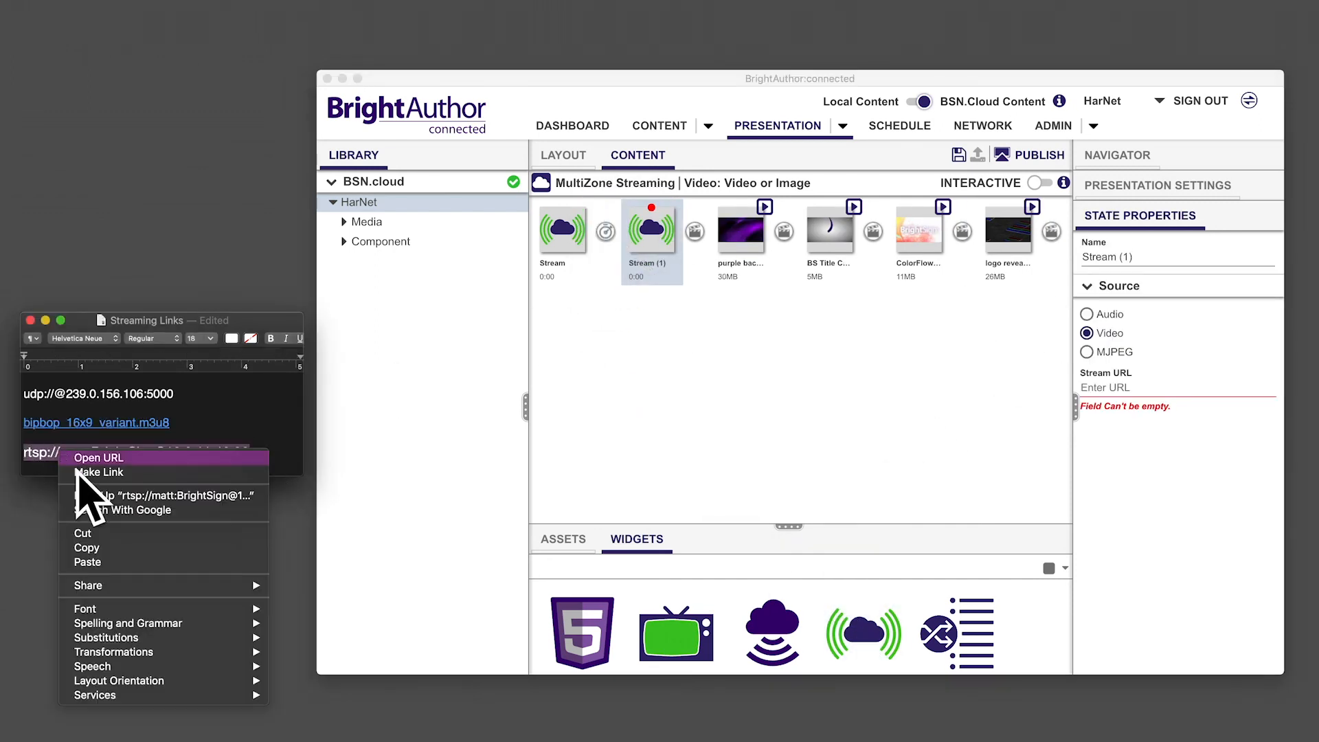